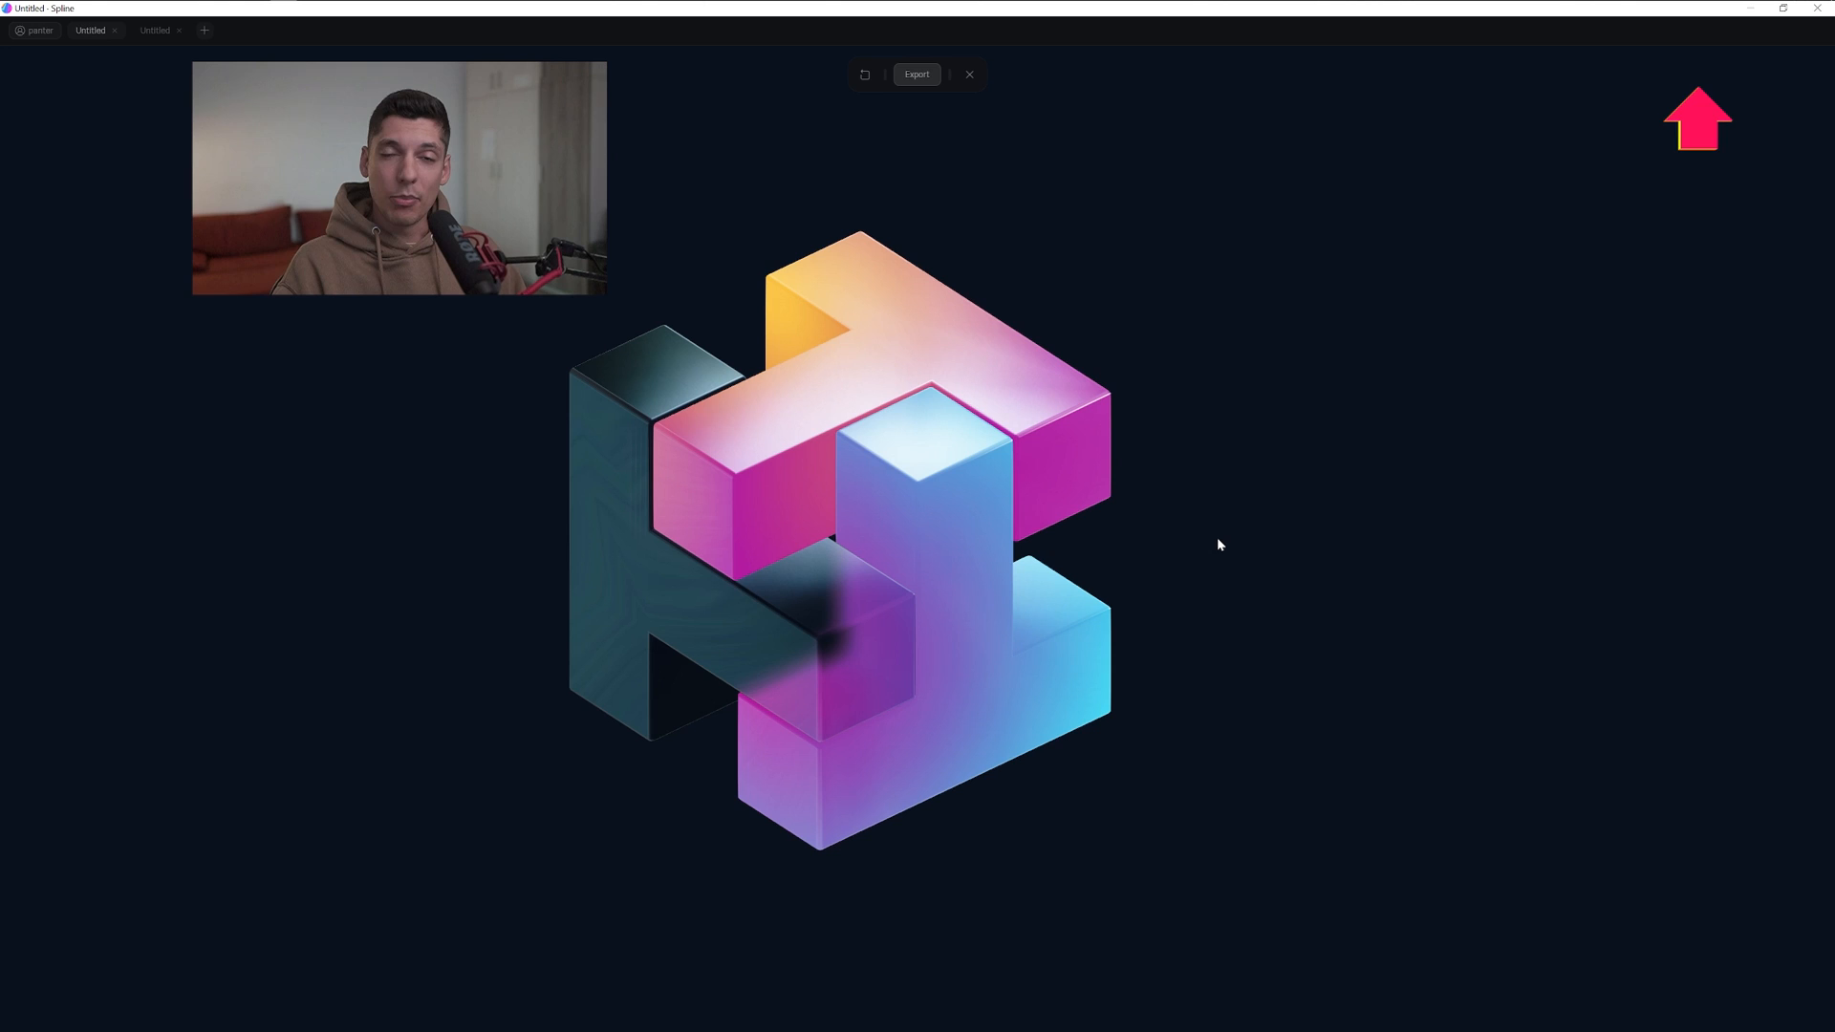
# Leave the finished cube logo preview and start a new Untitled scene
pyautogui.click(204, 30)
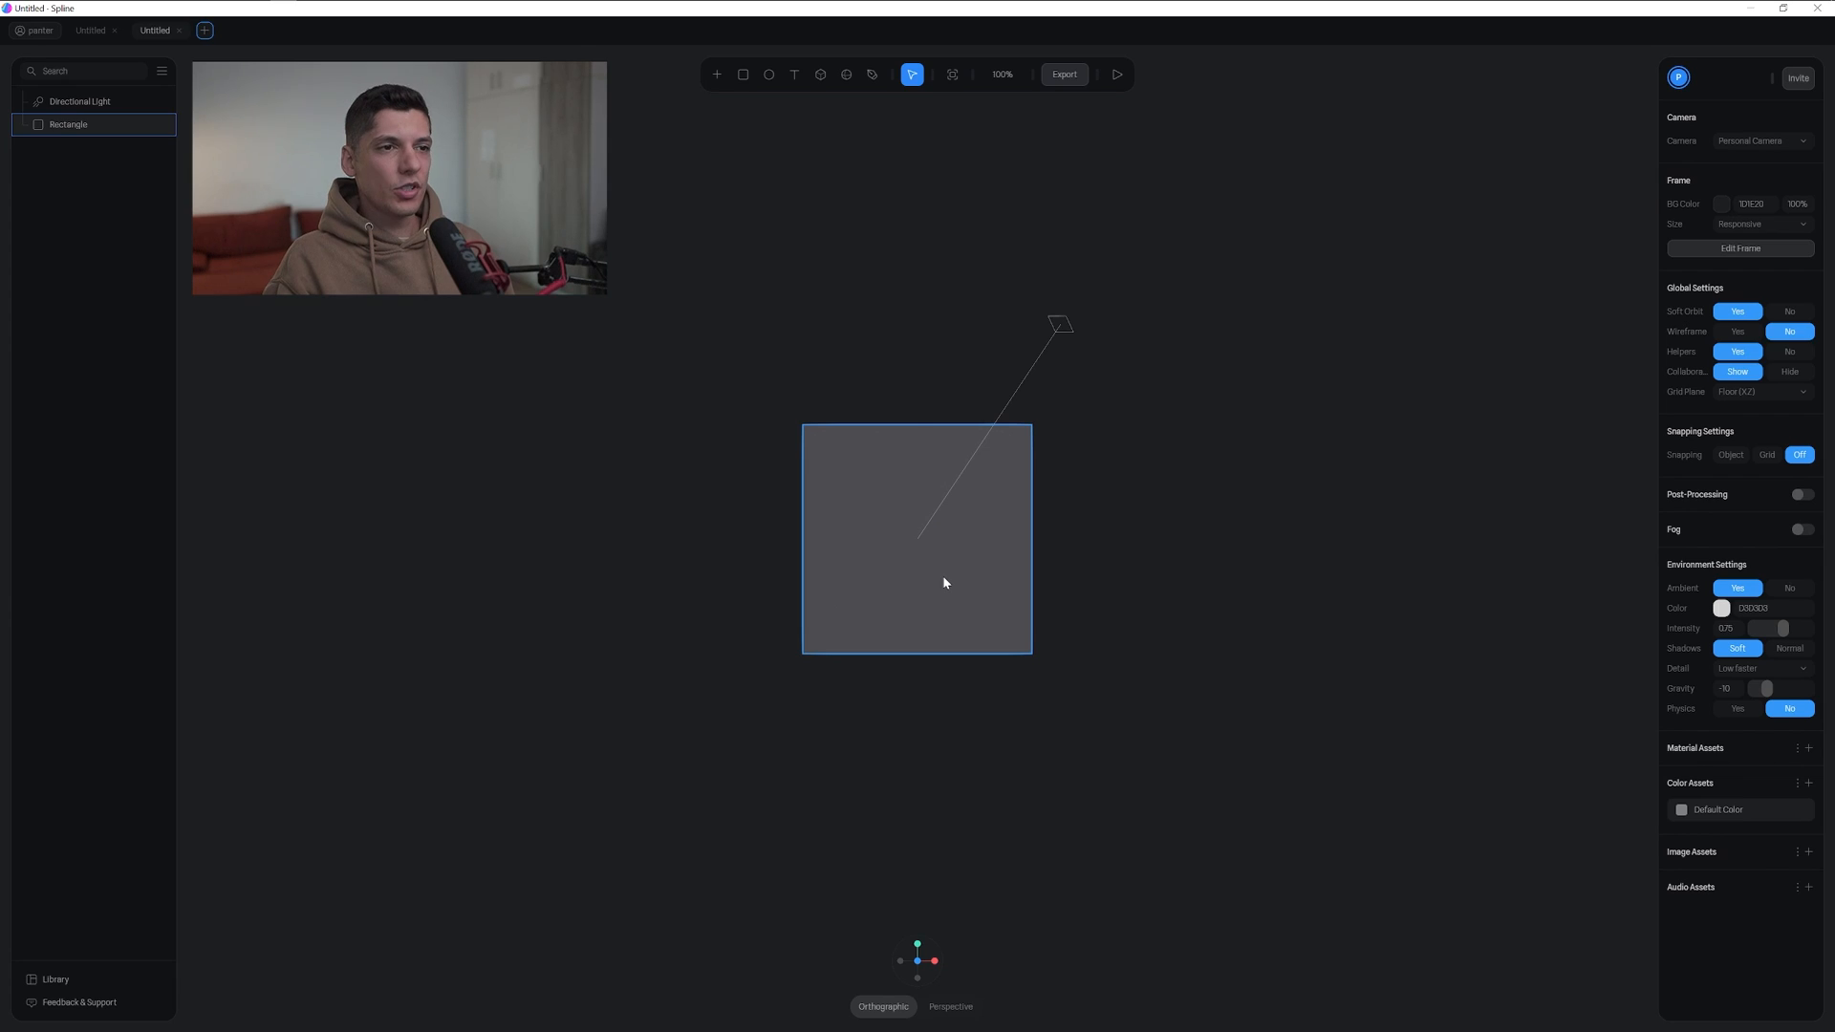
# Delete the default rectangle and set a light Frame background colour
pyautogui.press('Delete')
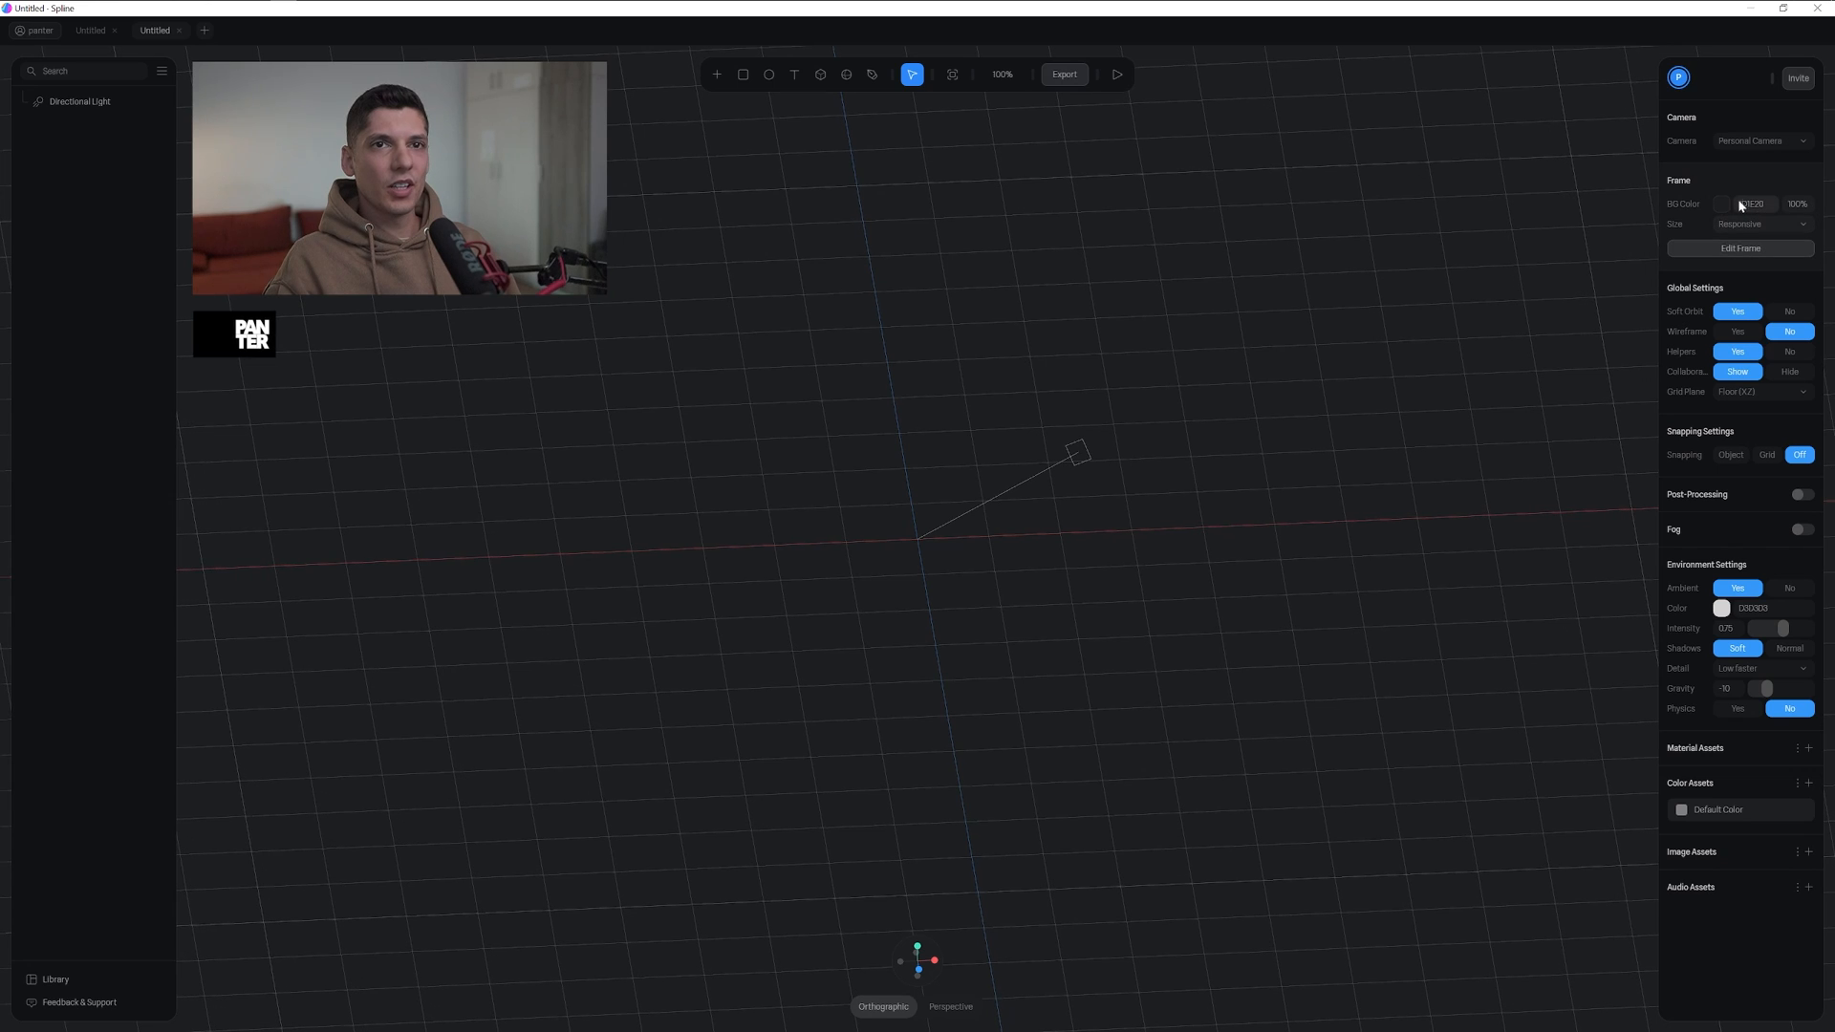
pyautogui.click(1722, 203)
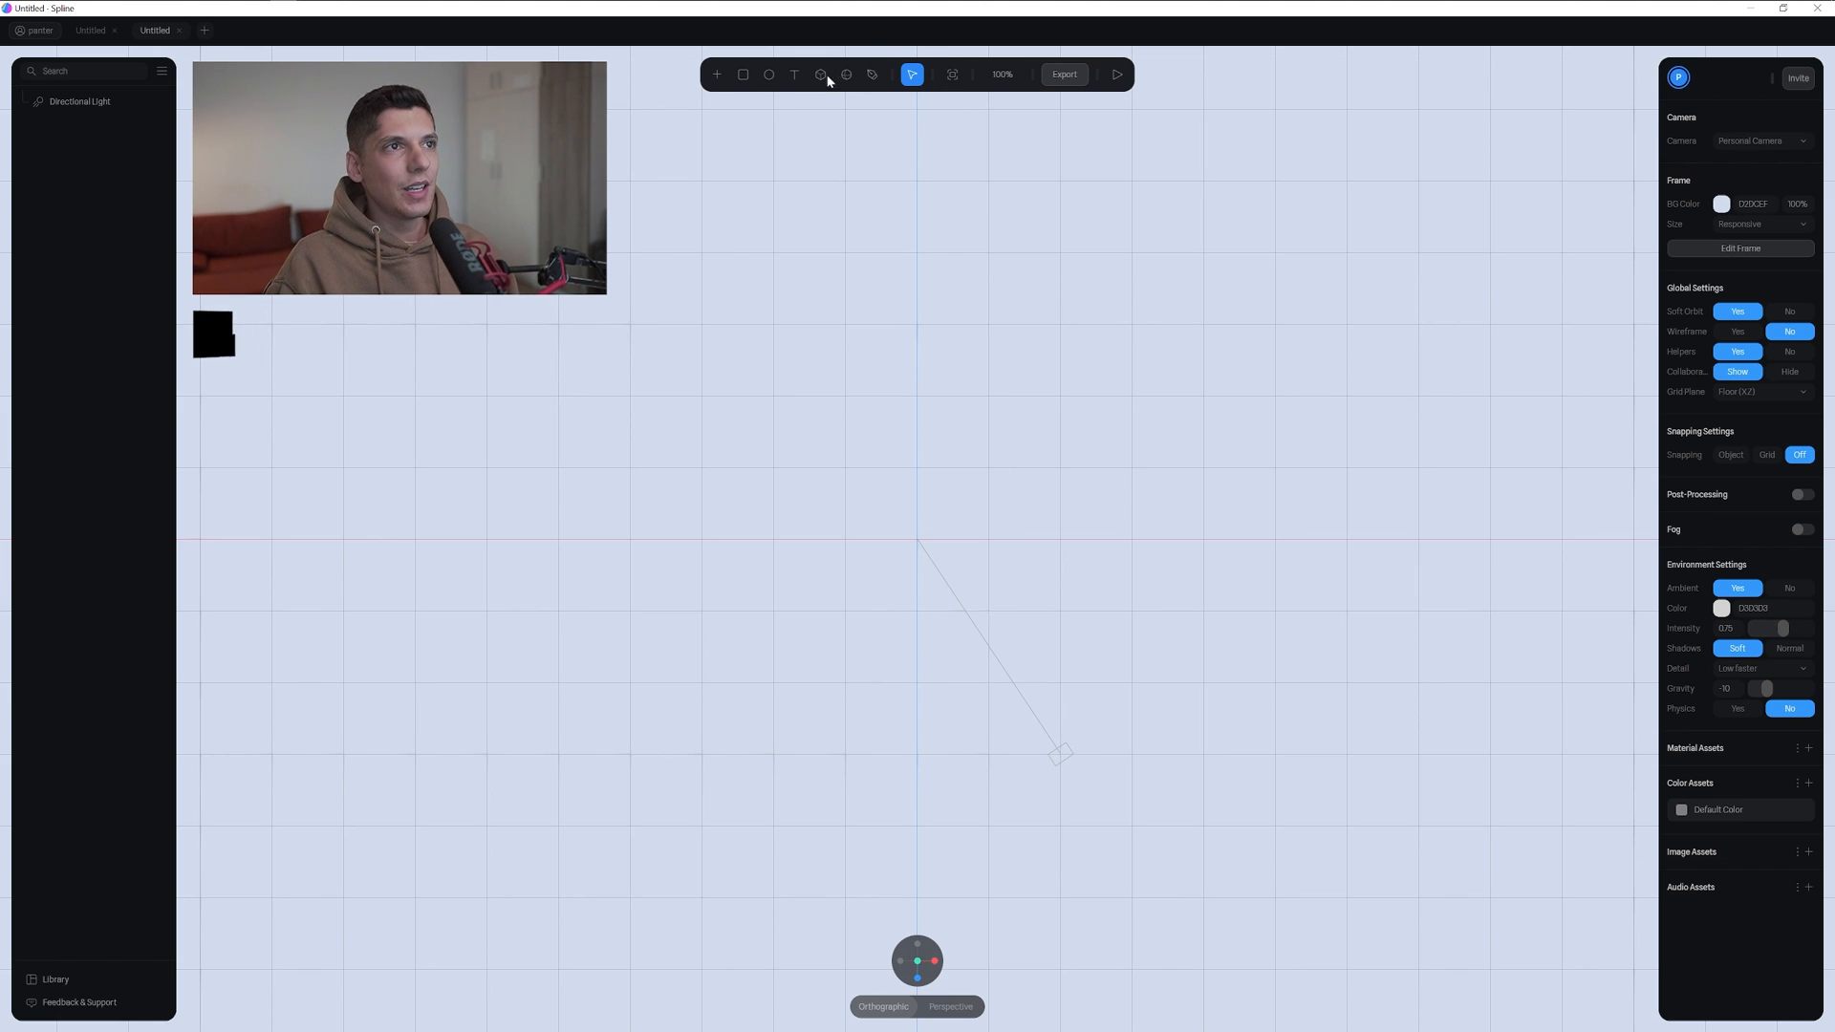
# Pick the Cube tool and set snapping to Grid
pyautogui.click(819, 74)
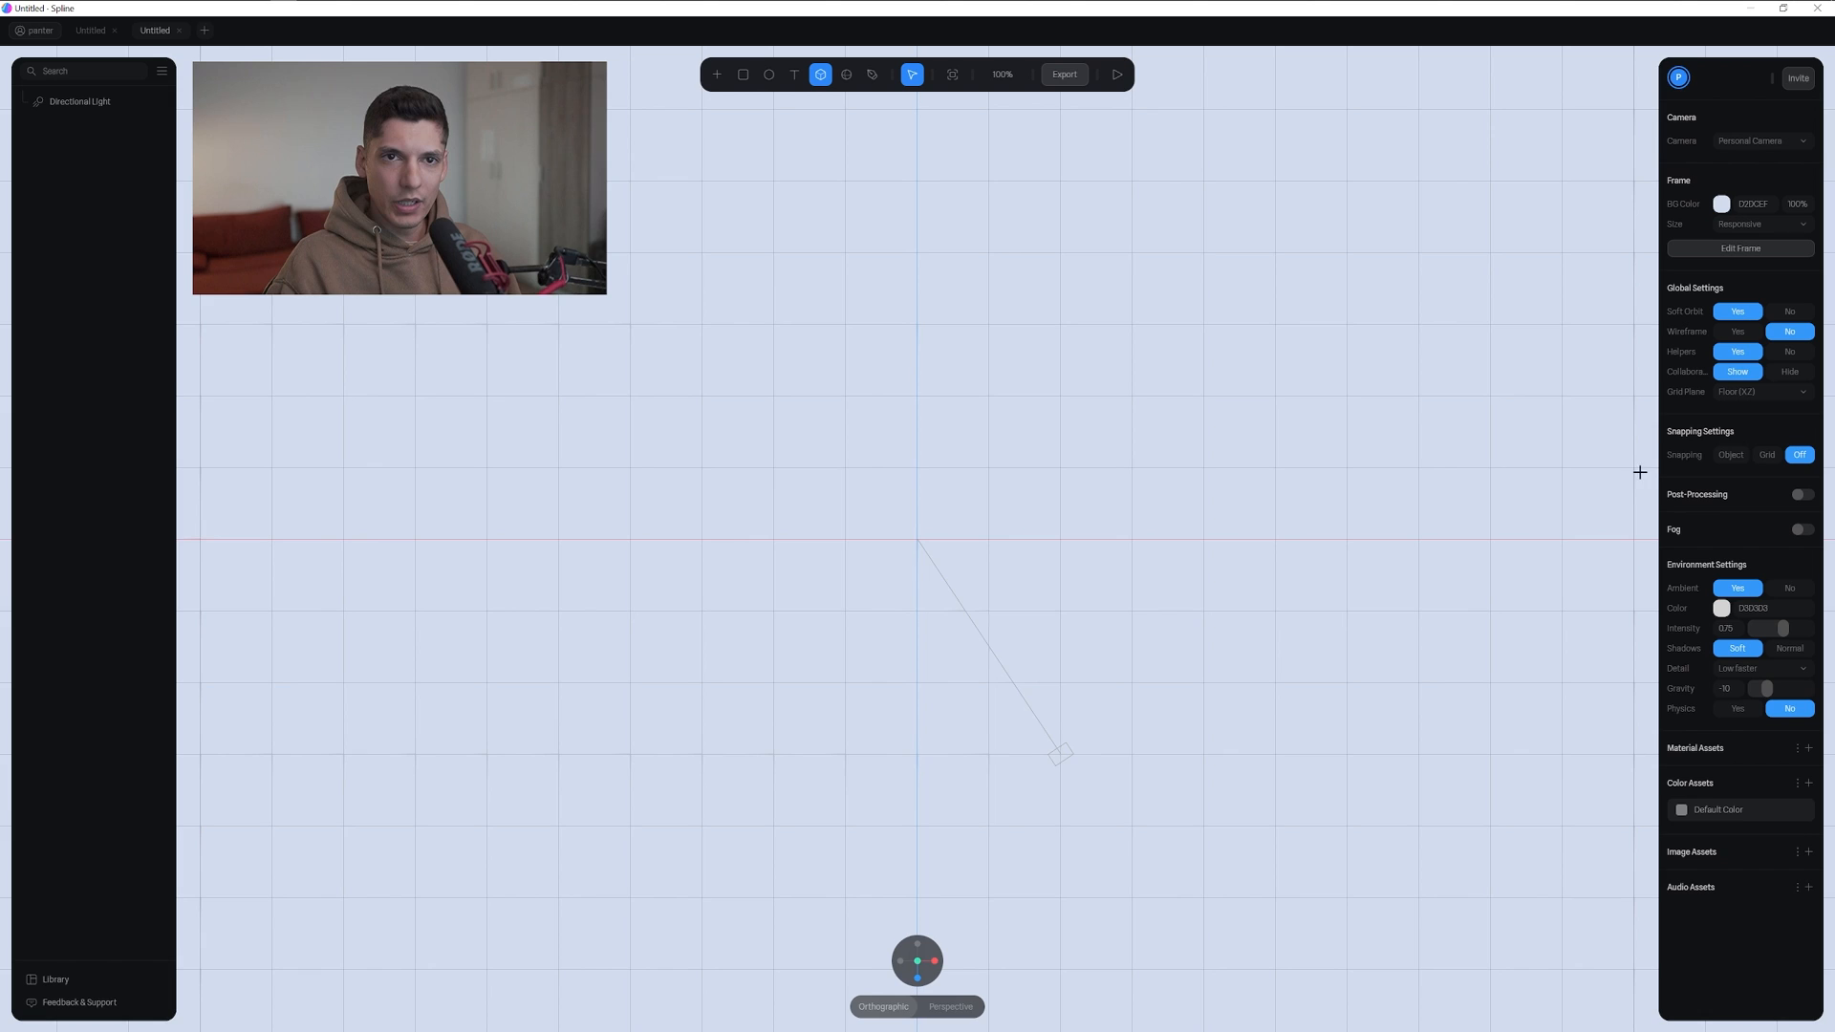
pyautogui.moveTo(1736, 443)
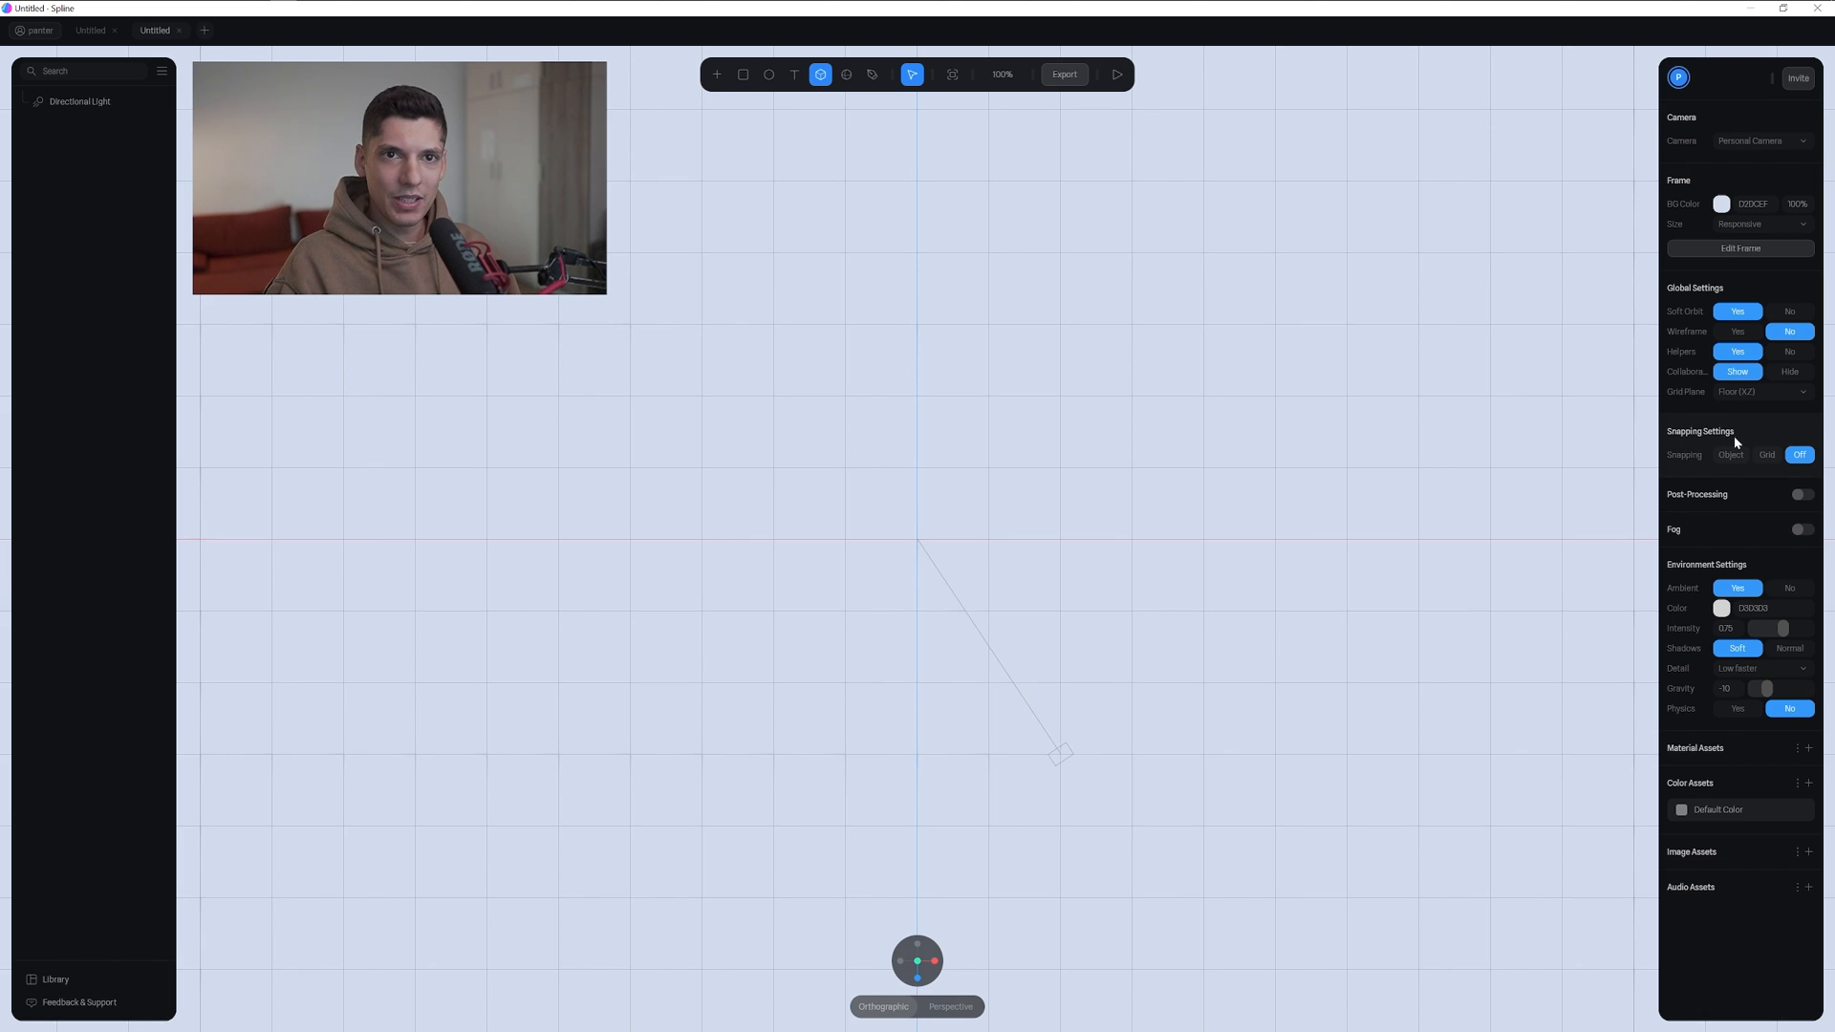
pyautogui.click(1766, 454)
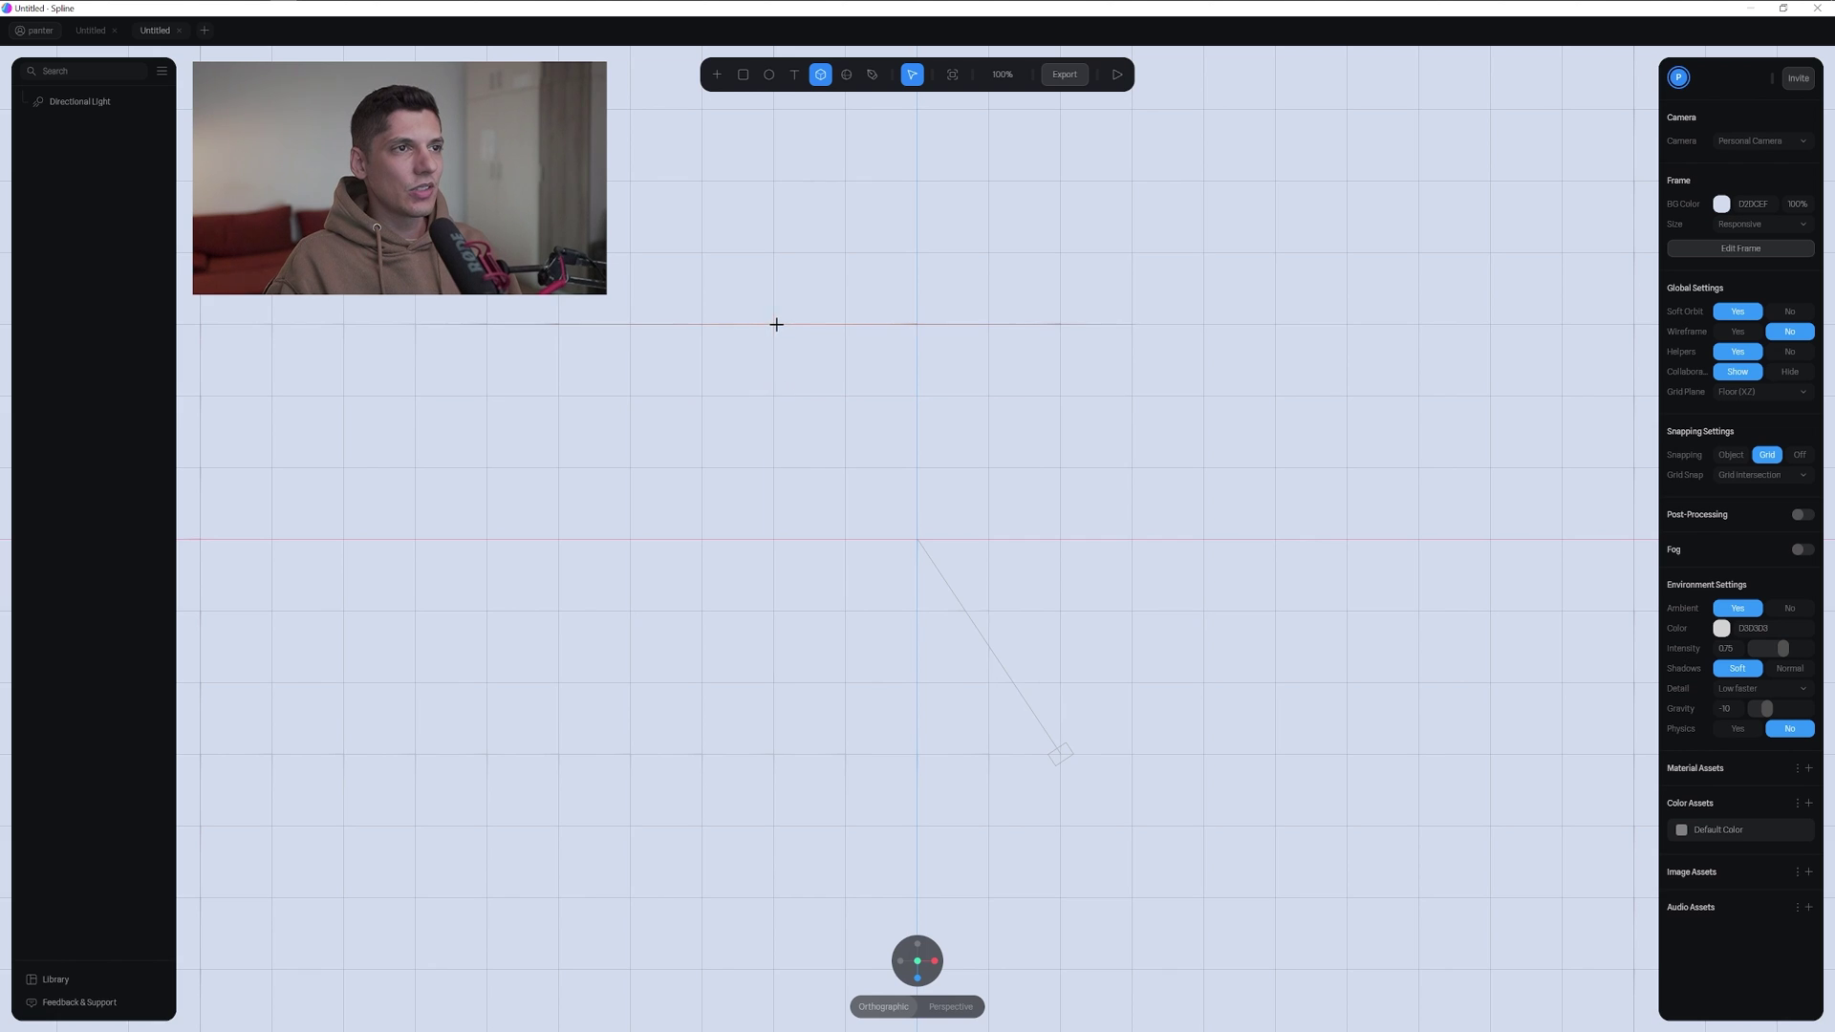
pyautogui.moveTo(776, 395)
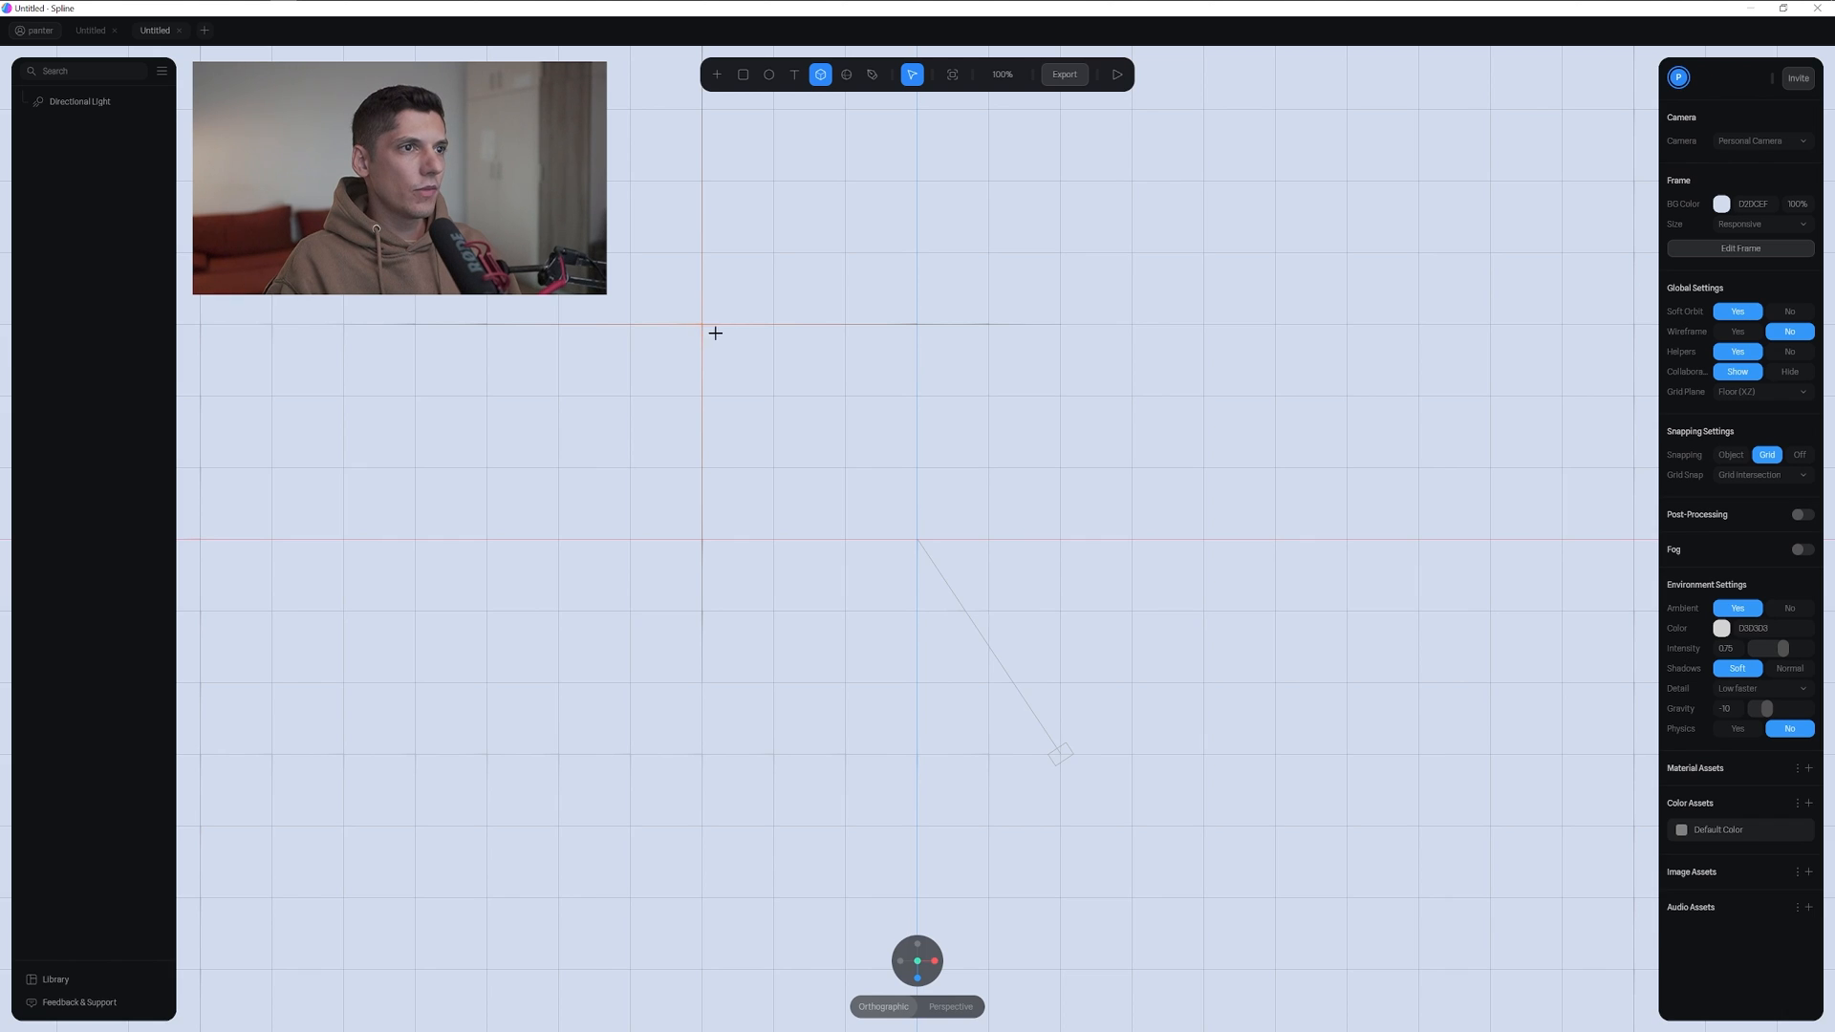
# Draw a long grid-snapped box and round its corners
pyautogui.click(743, 73)
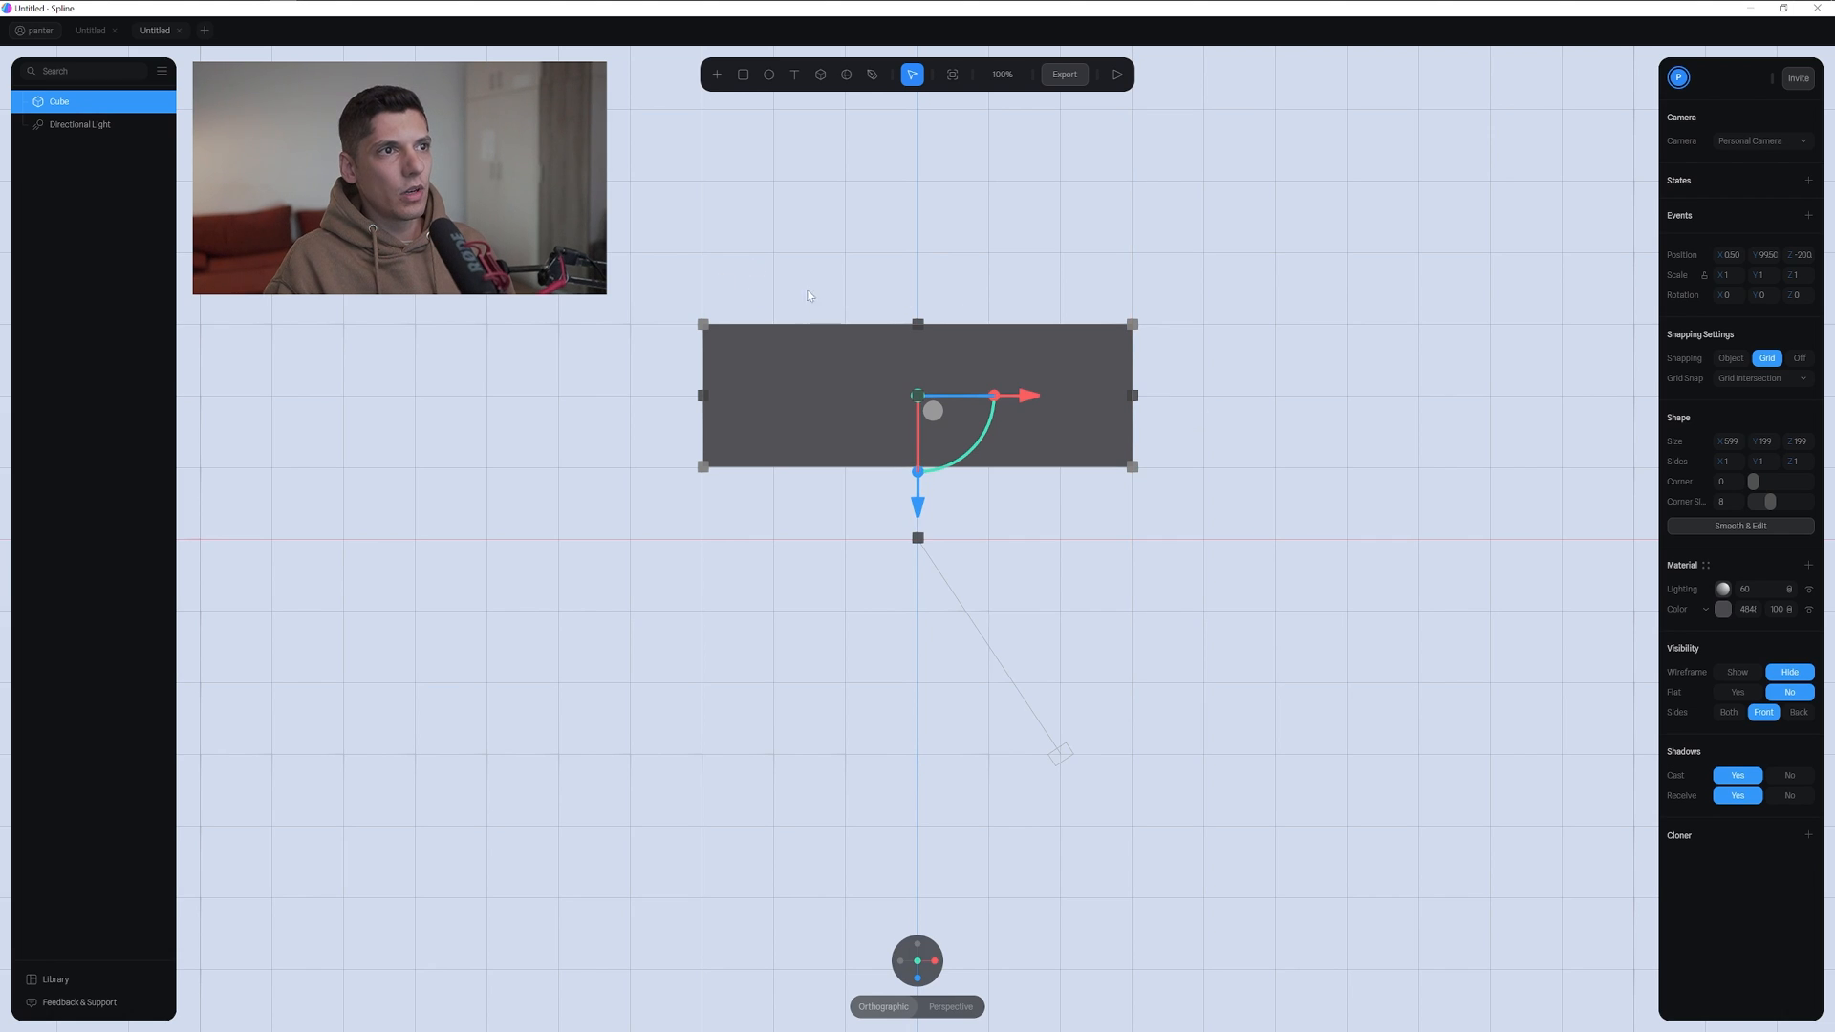
pyautogui.moveTo(1219, 434)
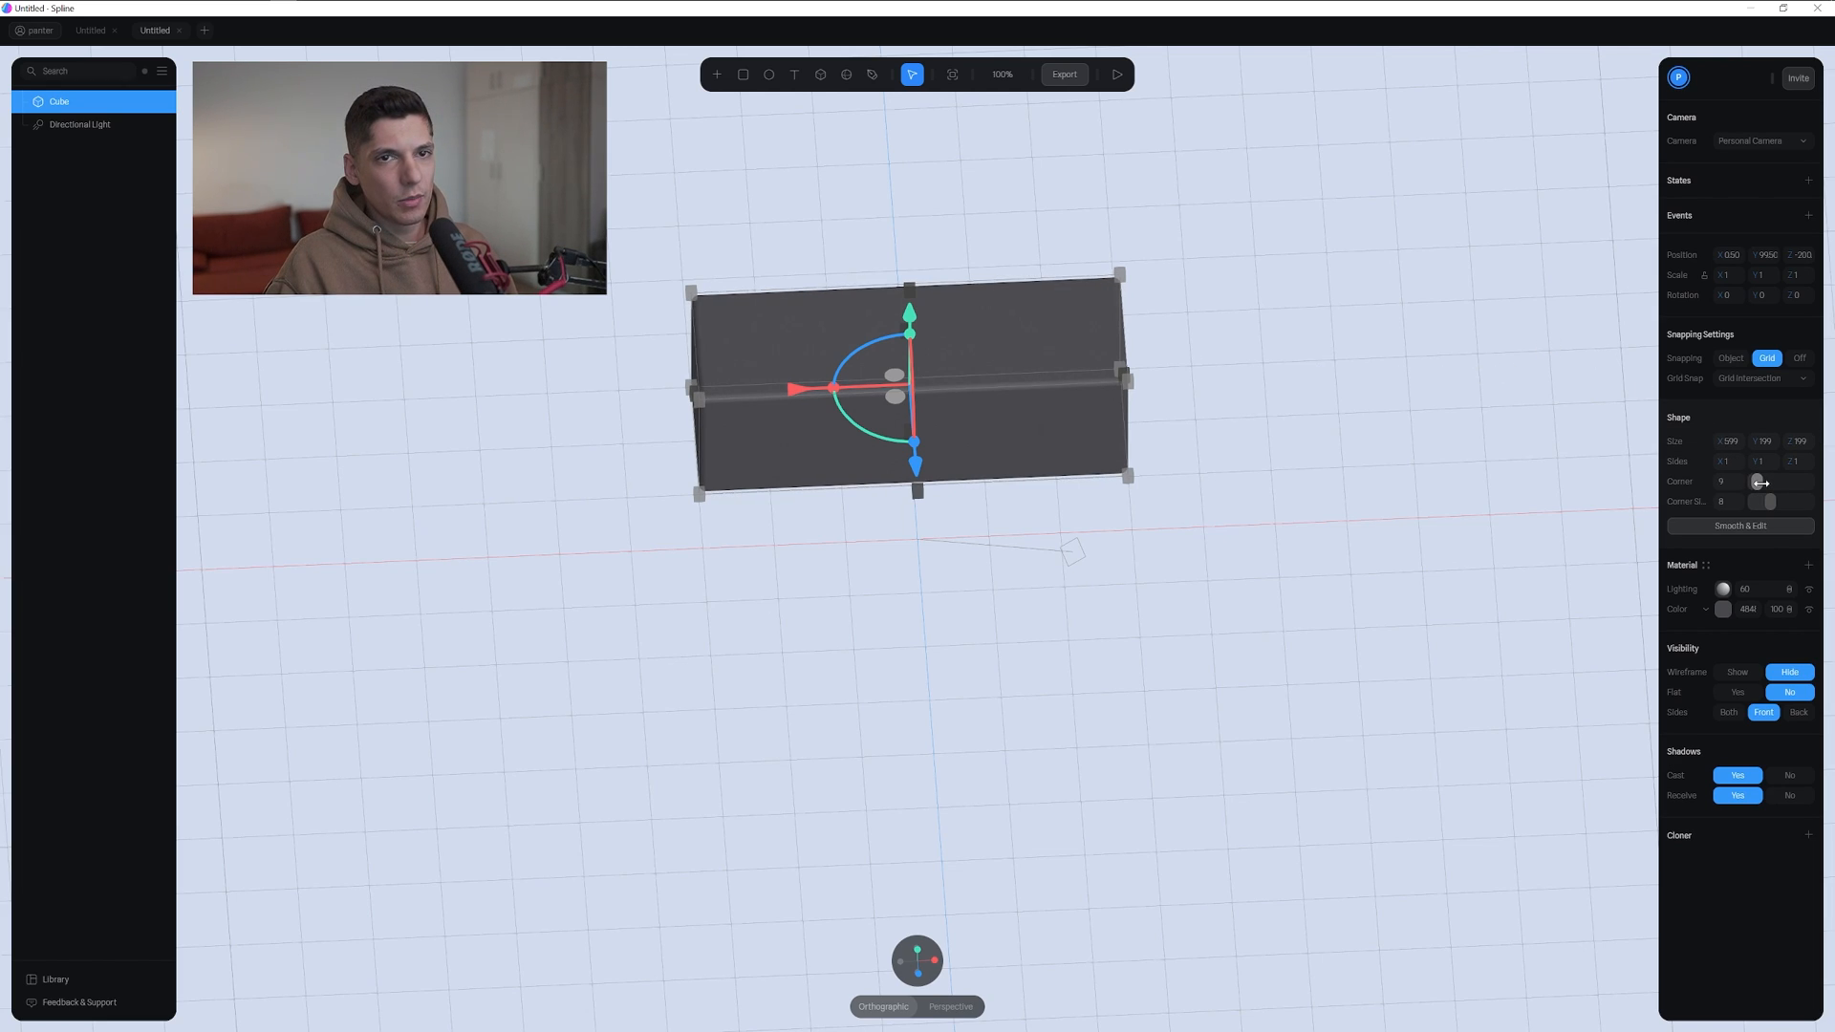
pyautogui.click(1226, 370)
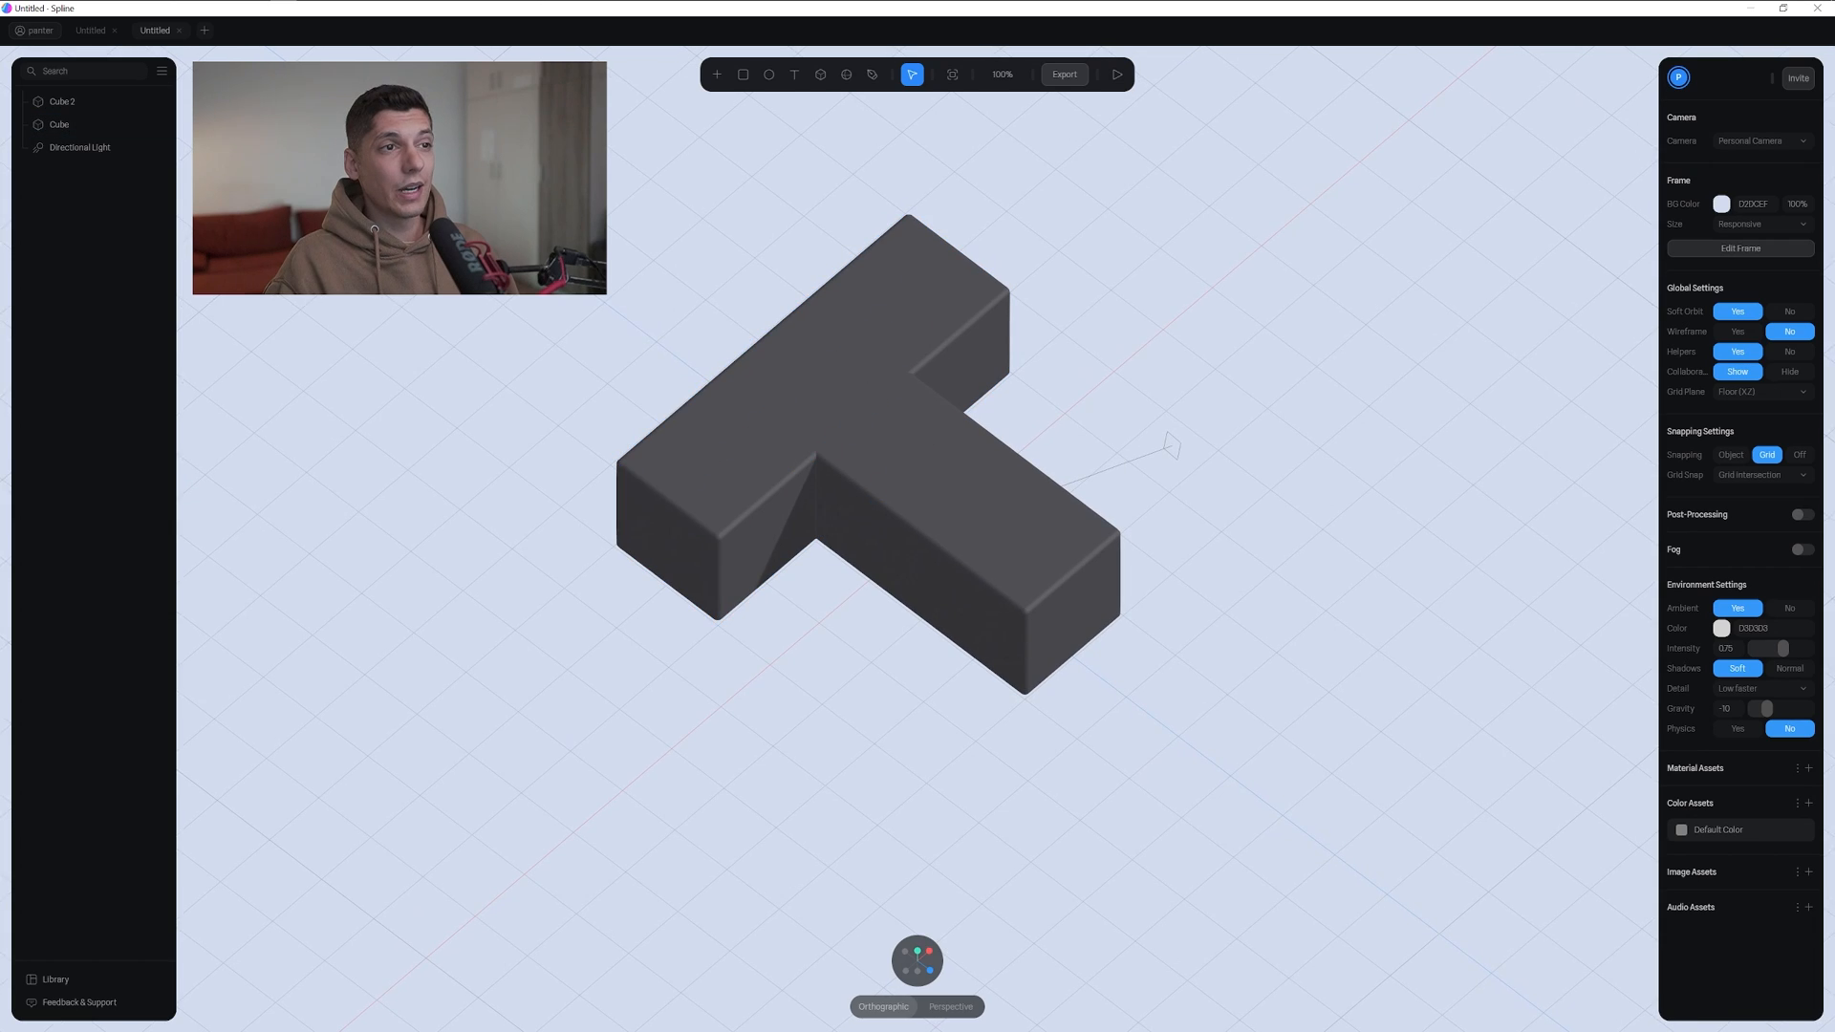
# Select Cube and Cube 2 together as a T shape
pyautogui.click(58, 125)
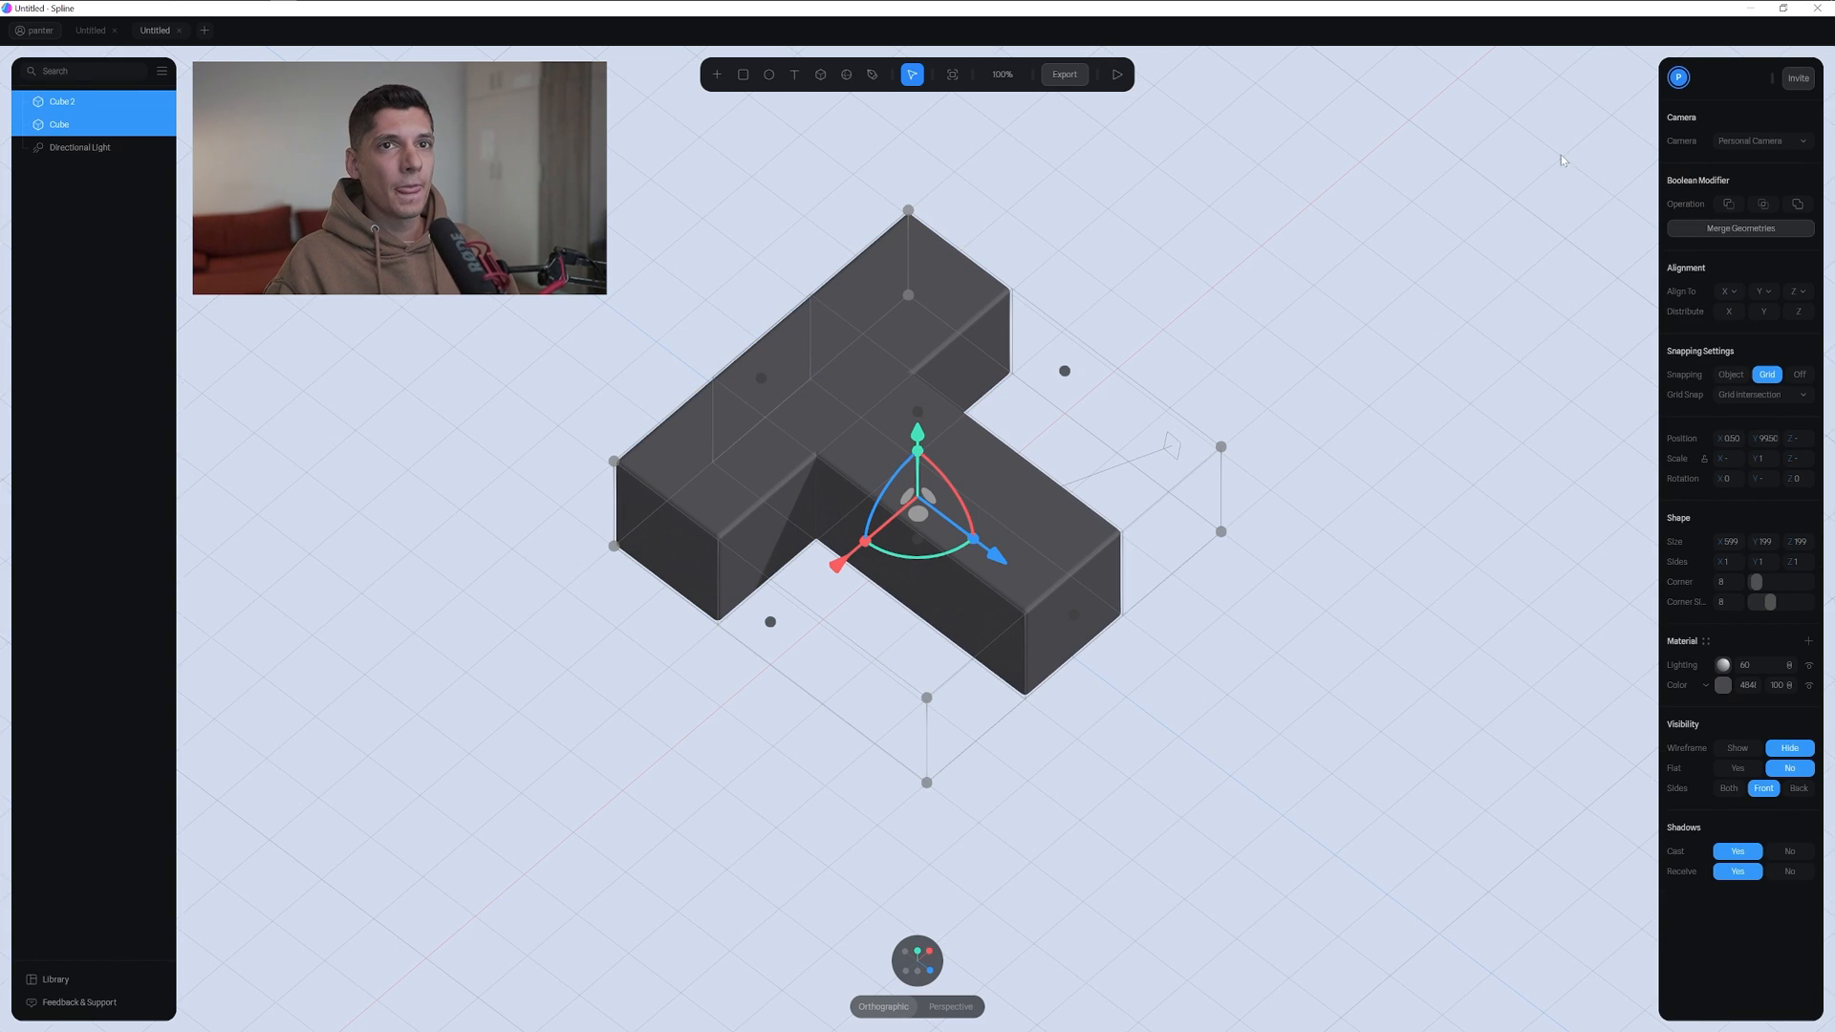
pyautogui.moveTo(1741, 187)
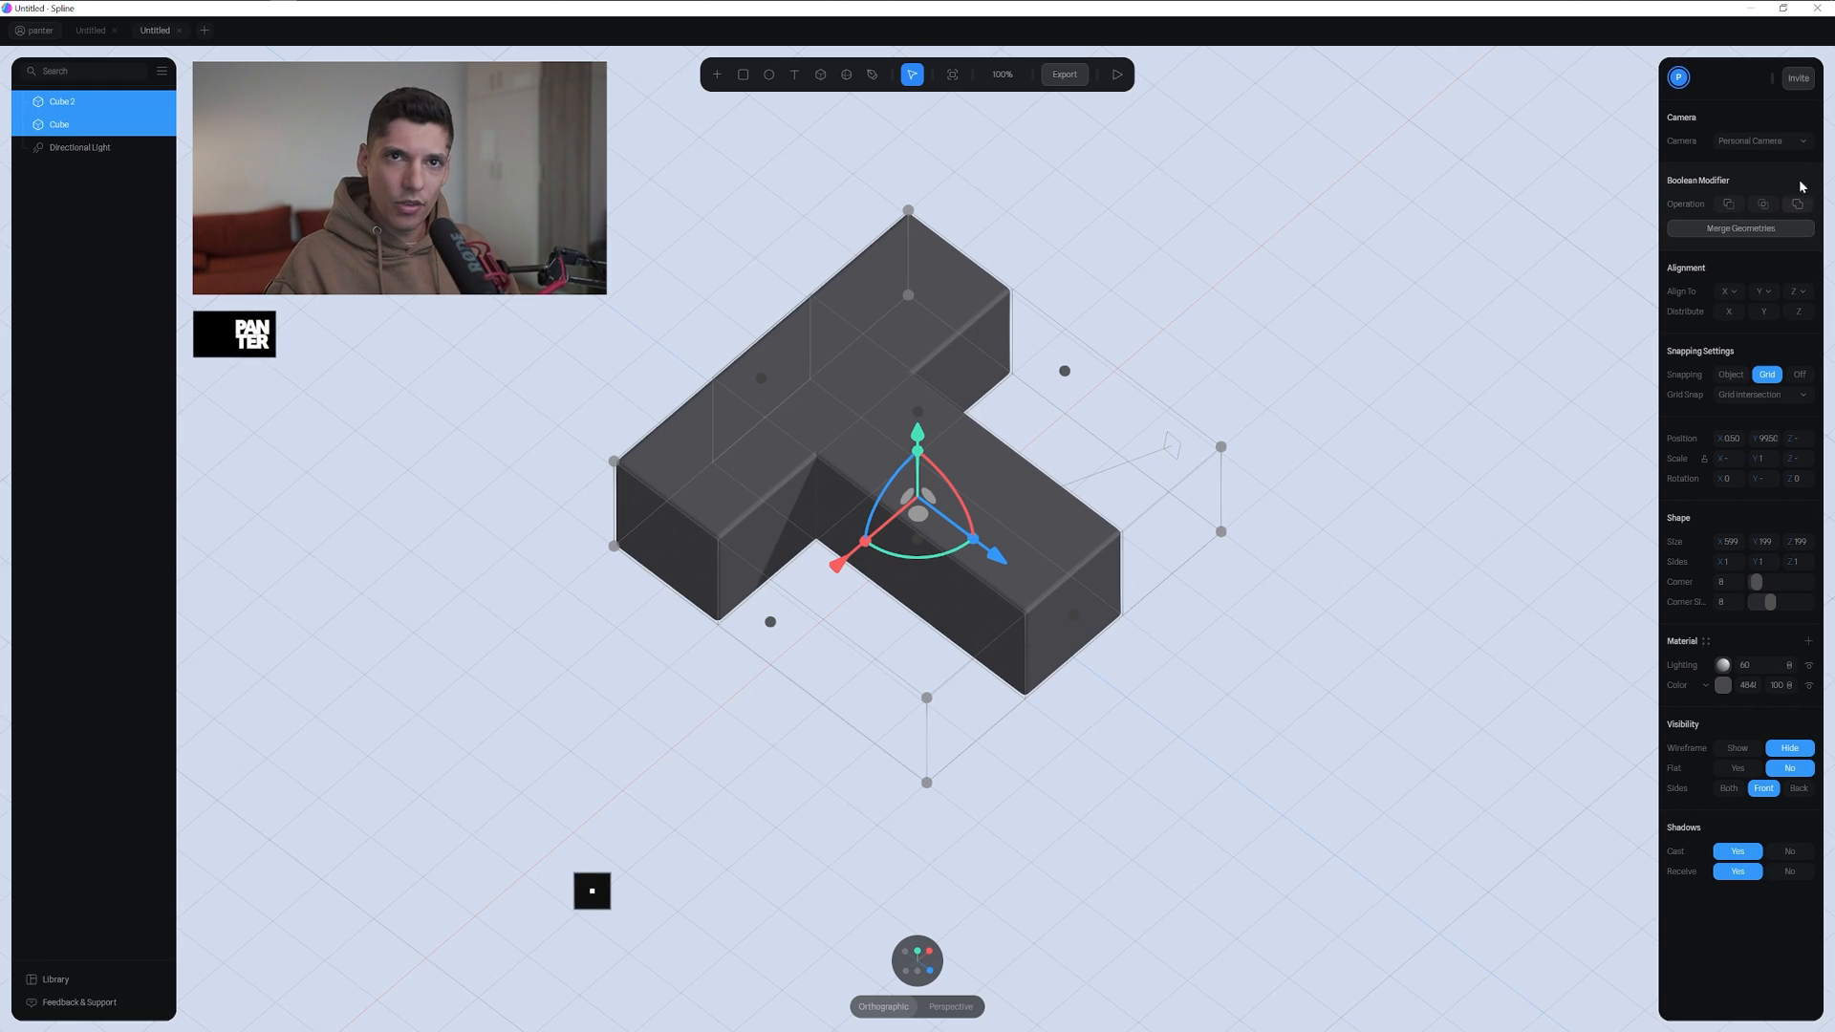
# Union the two boxes into a Boolean and add a copy rotated 90°
pyautogui.click(1739, 228)
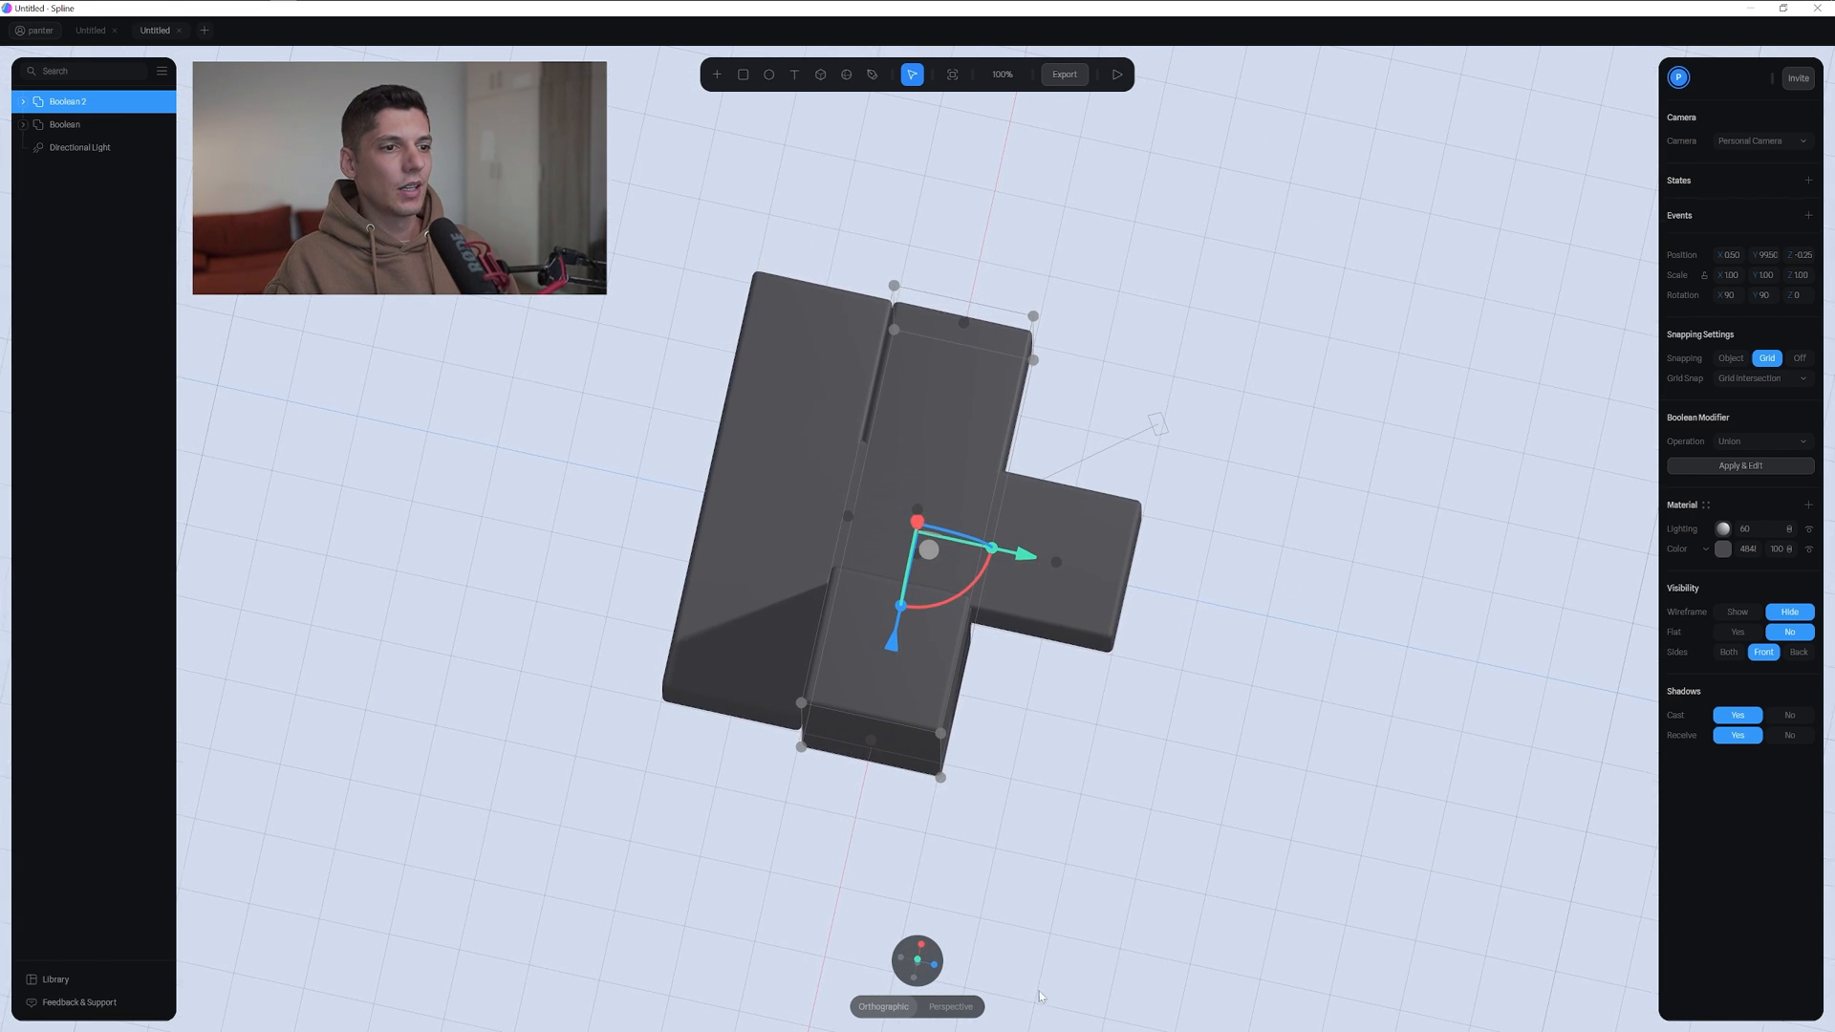
pyautogui.click(917, 961)
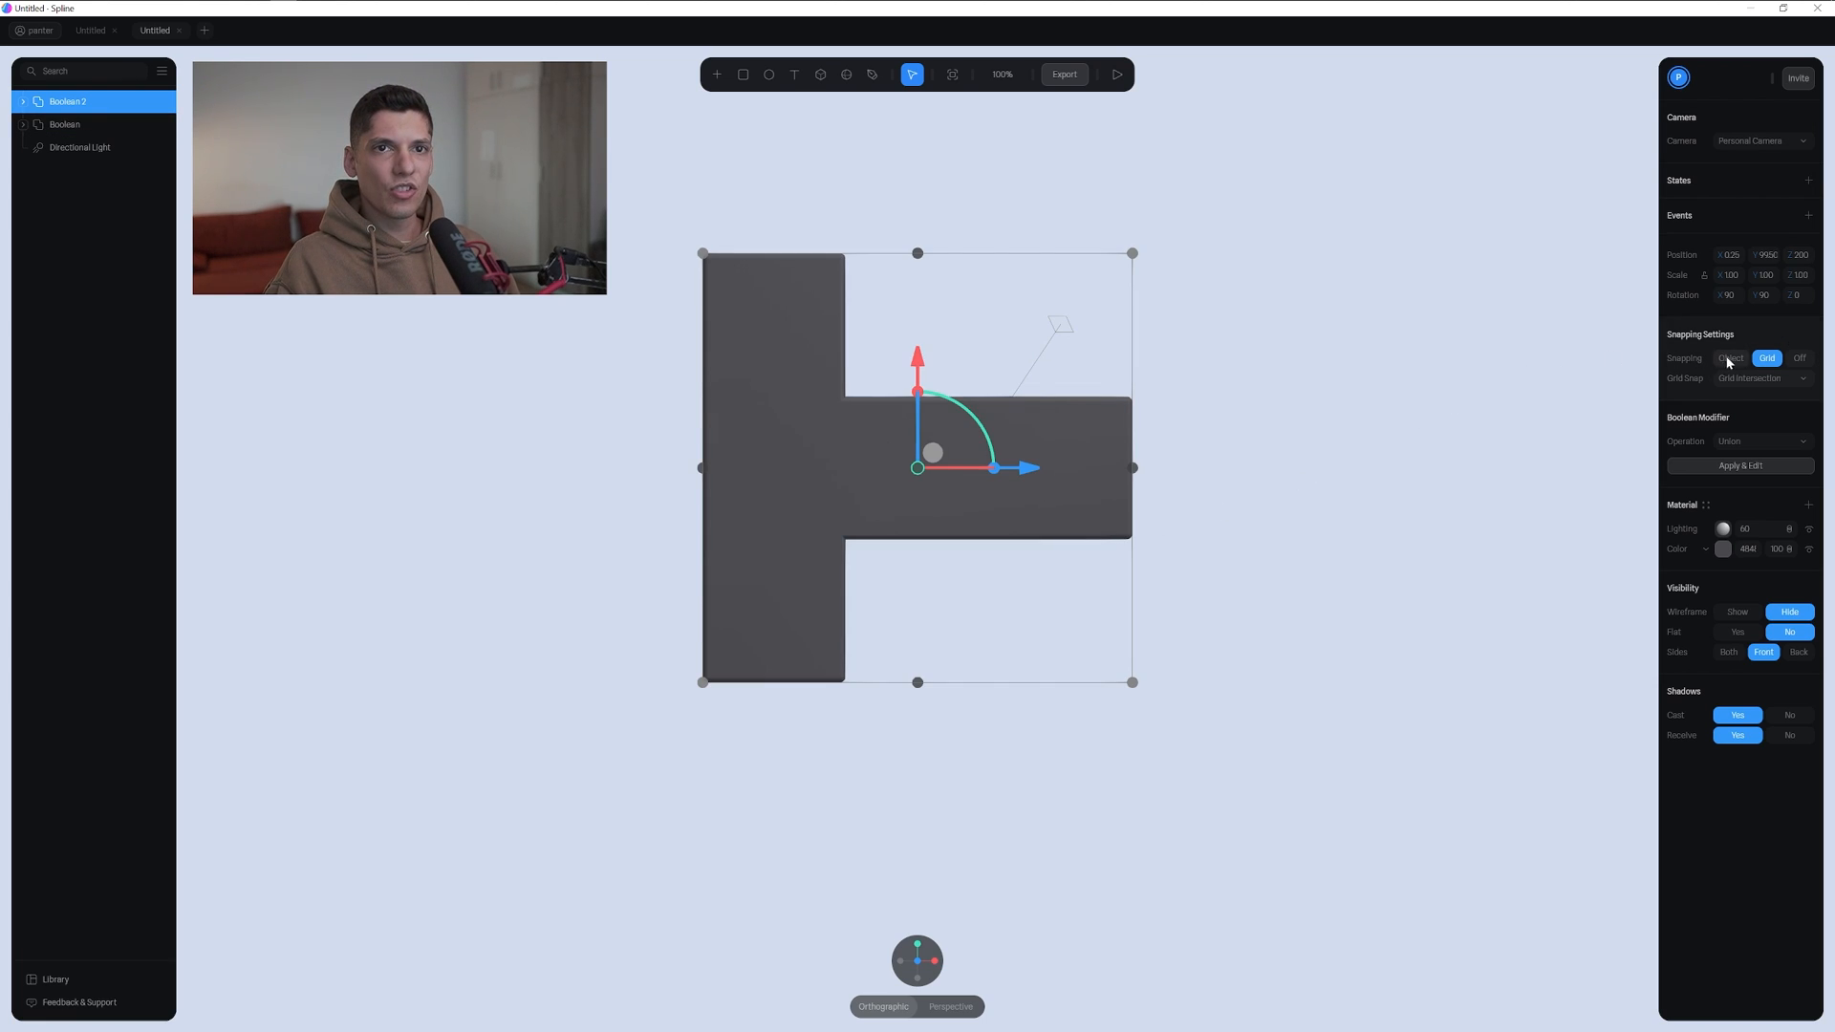
# Set snapping to Object, place rotated Boolean 3 to complete the cube, then deselect
pyautogui.click(1730, 359)
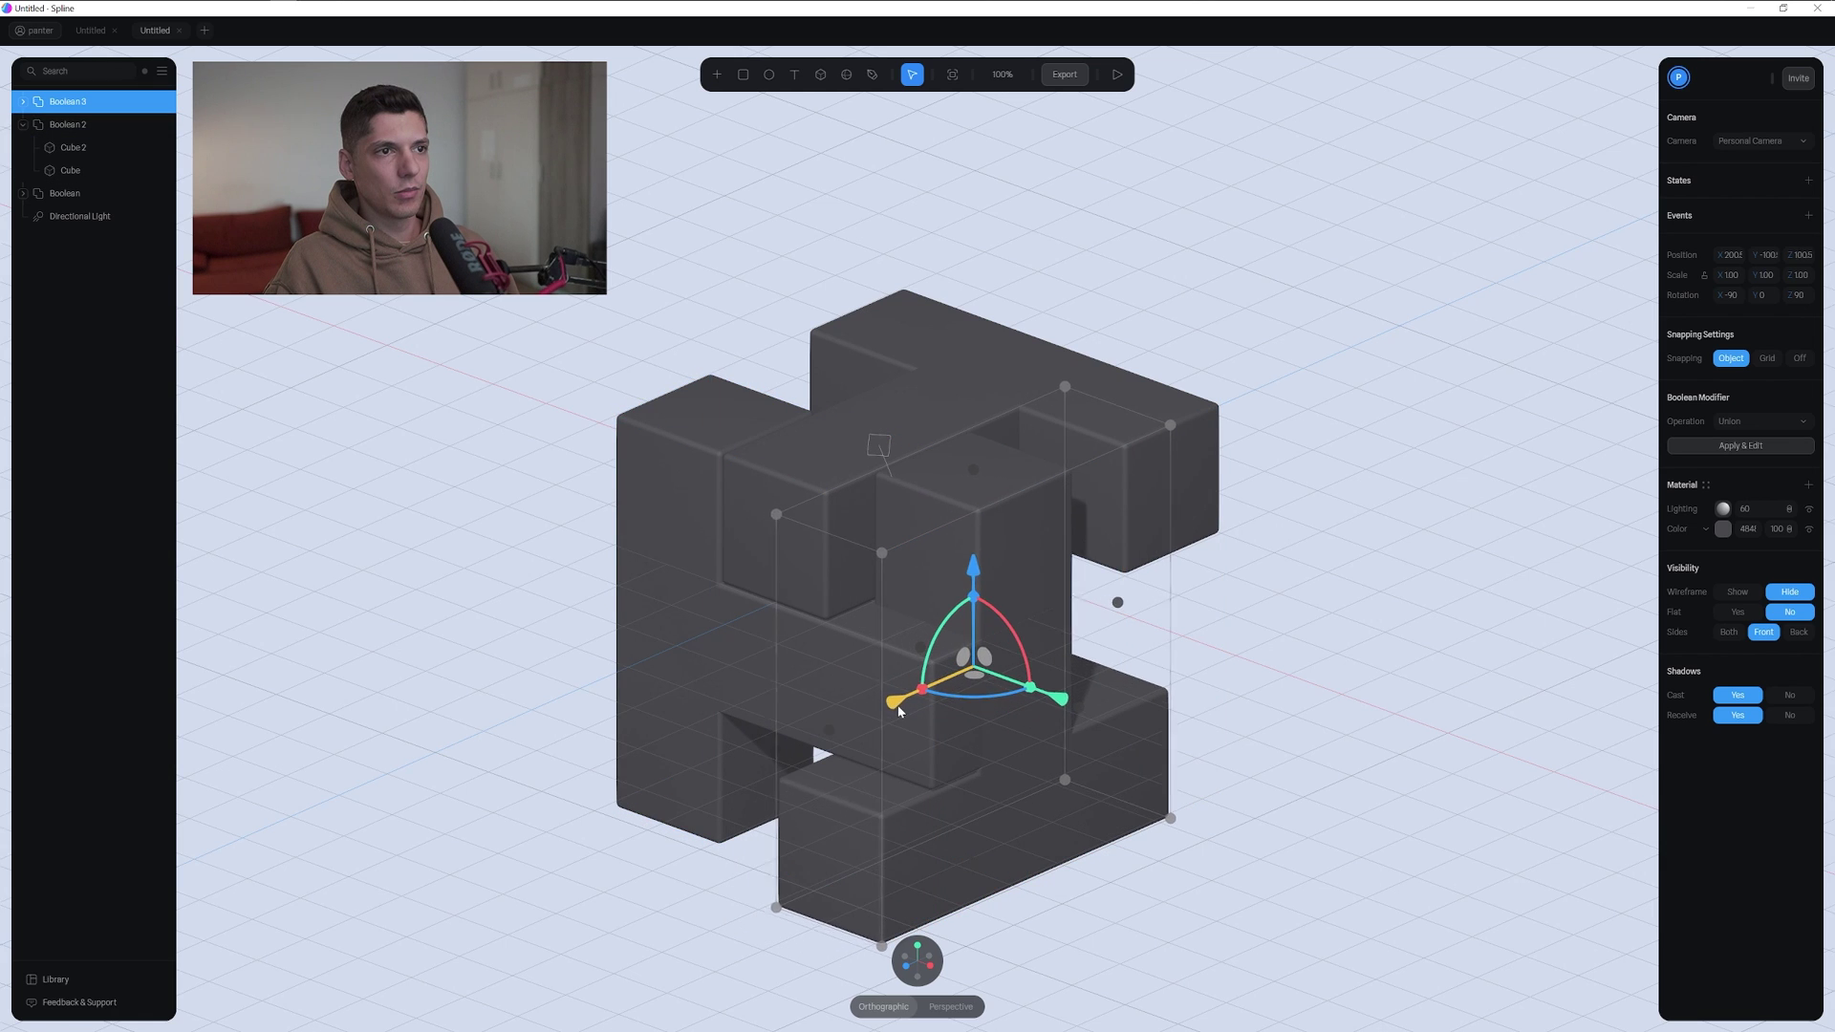
pyautogui.click(1339, 626)
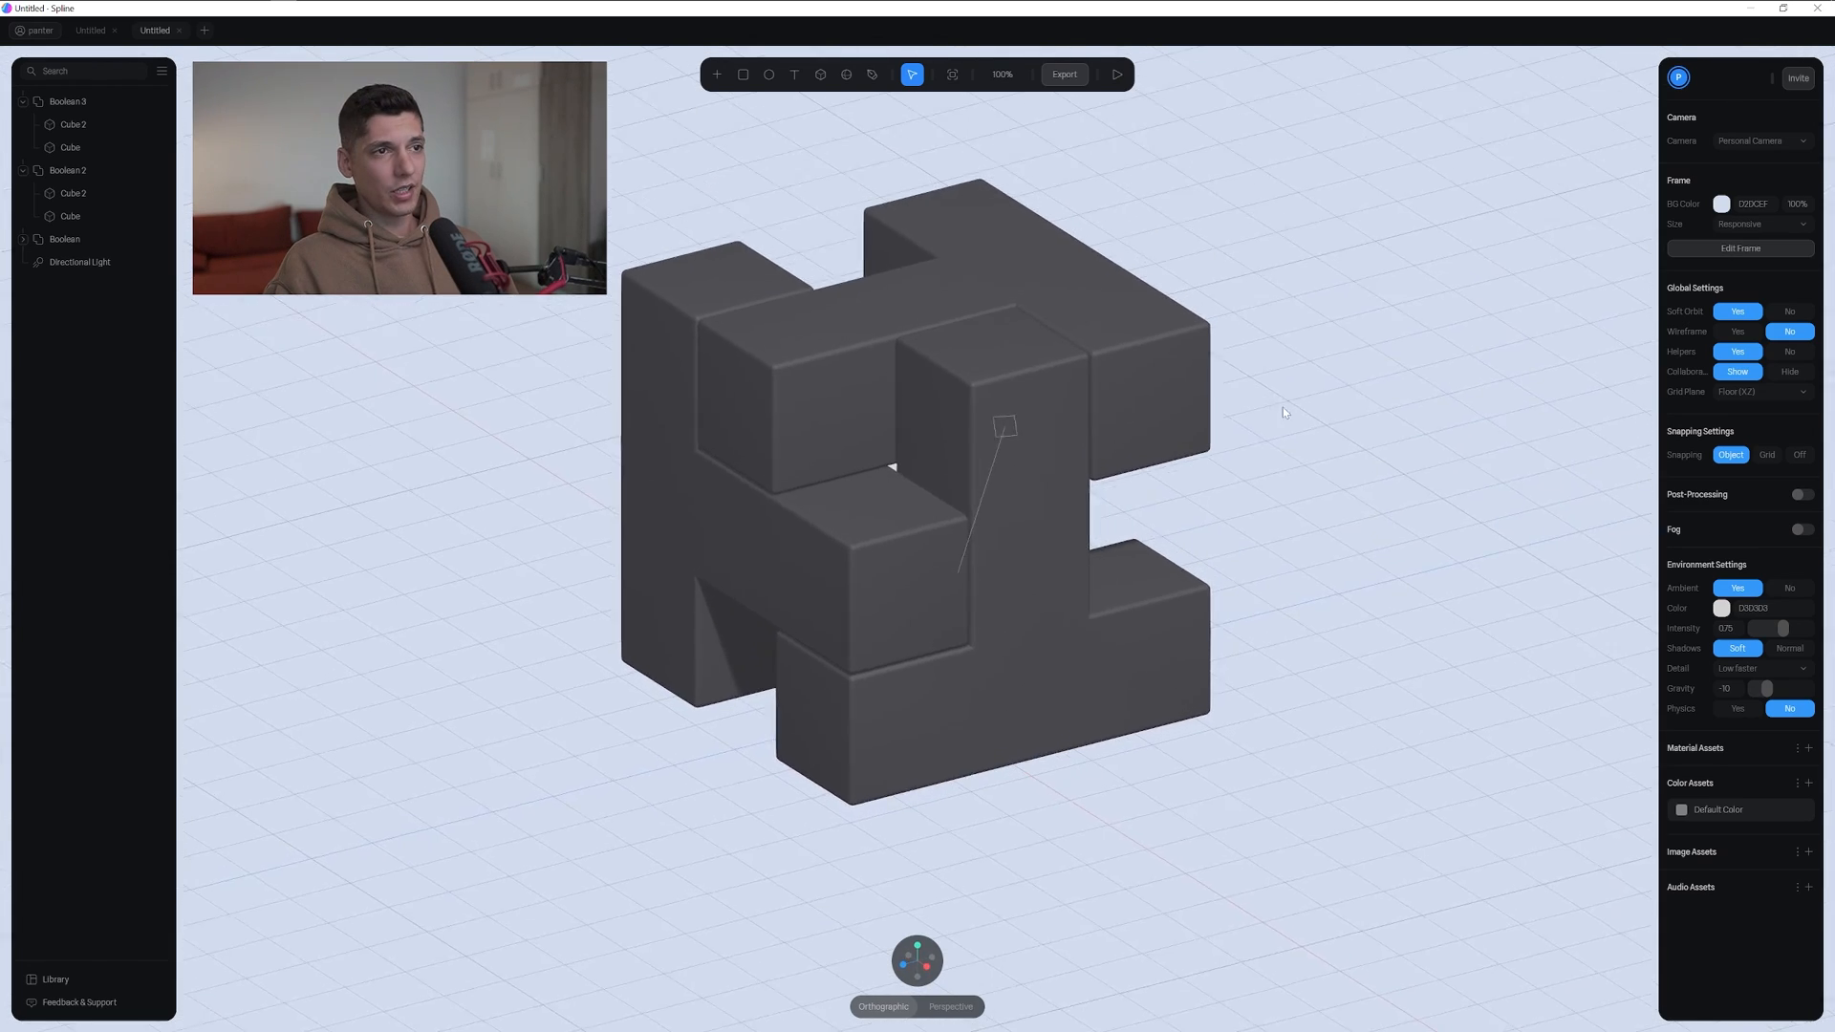
pyautogui.click(1116, 73)
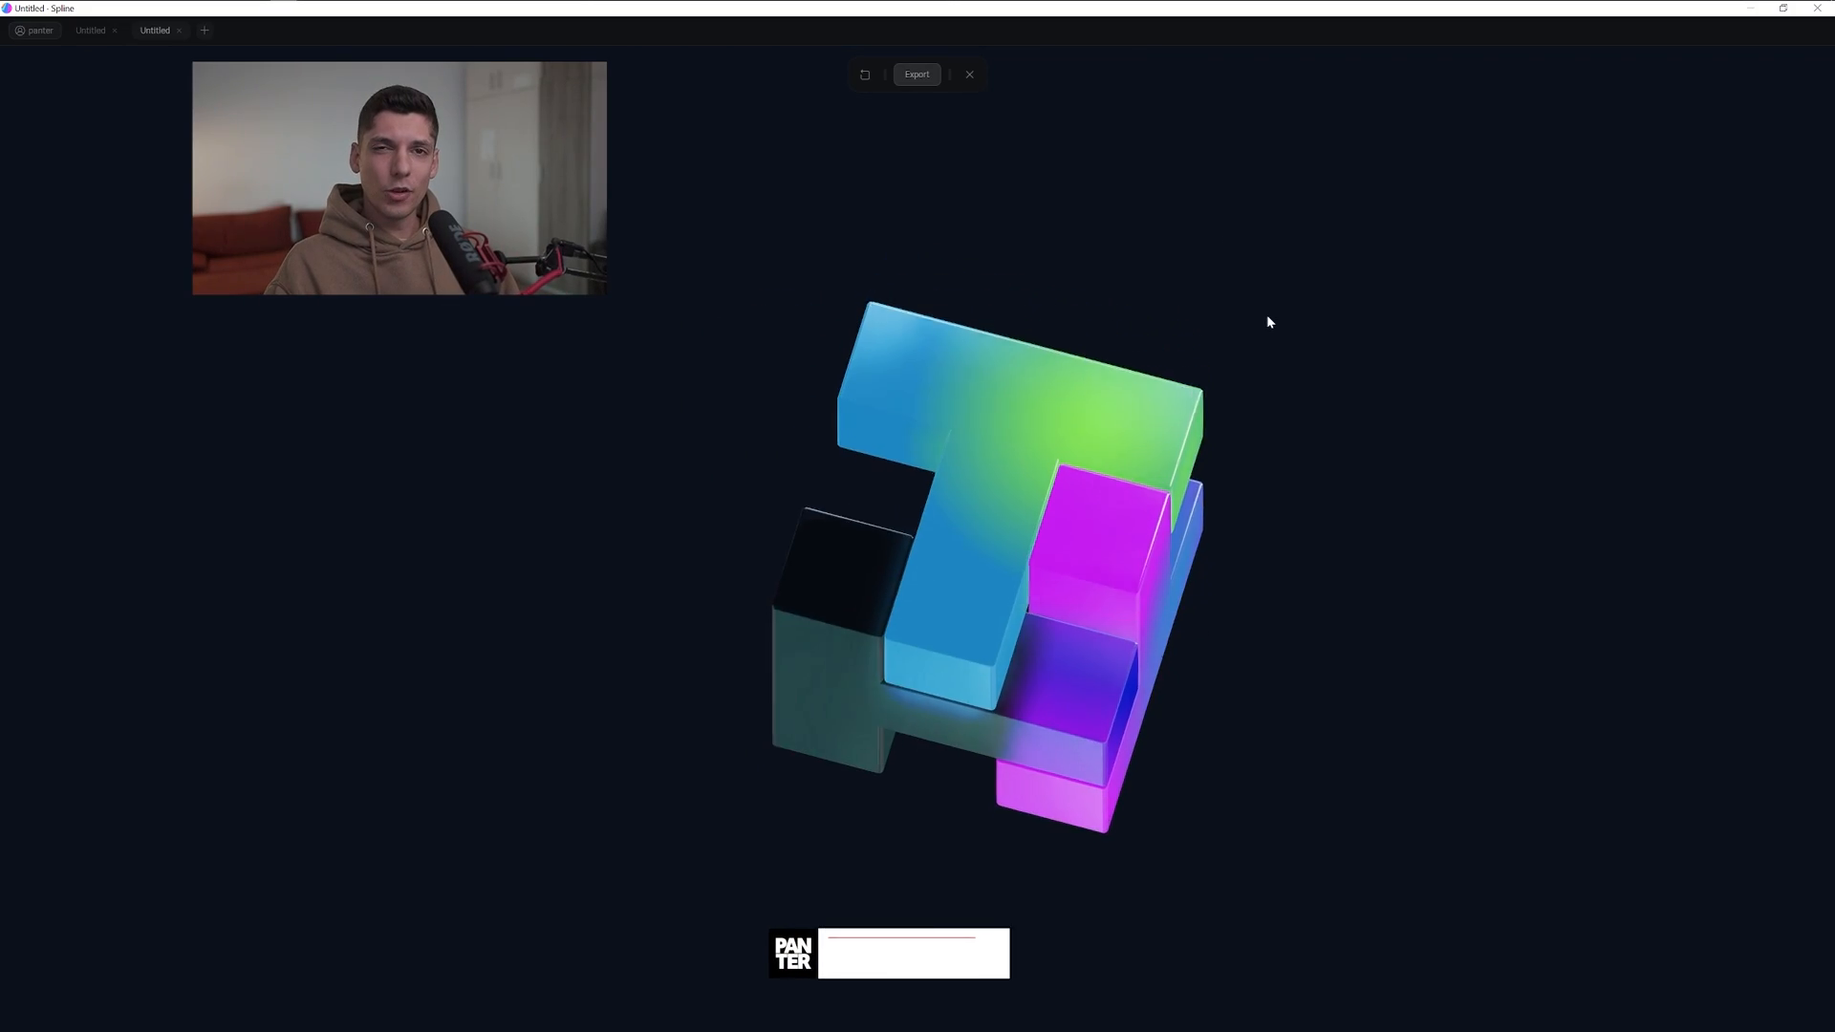